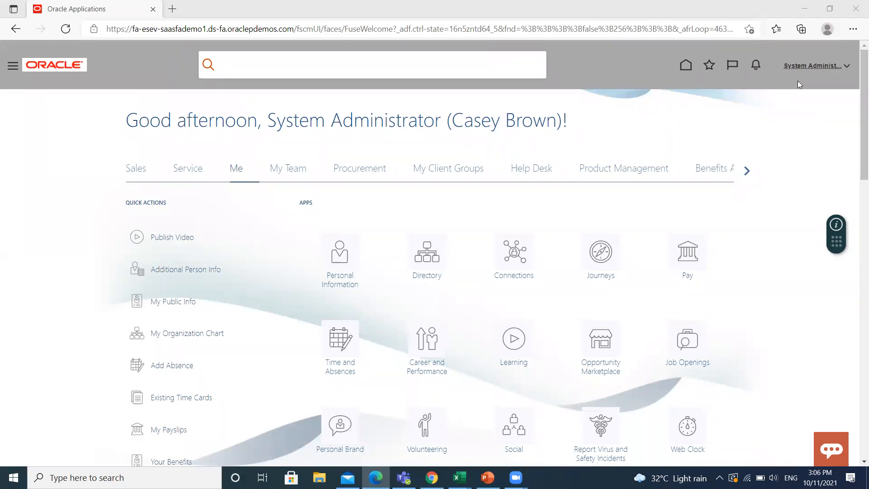
mouse_move(819, 79)
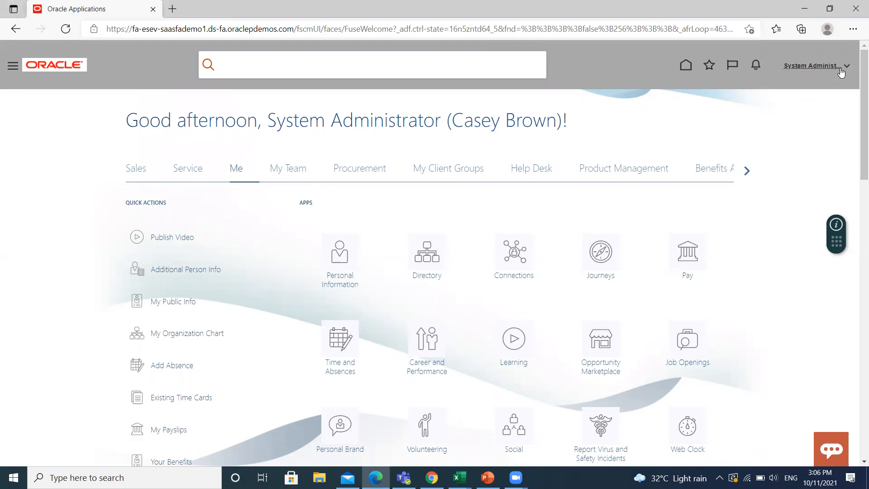
Step: Open Setup and Maintenance from the user-name menu under Administration
left_click(815, 65)
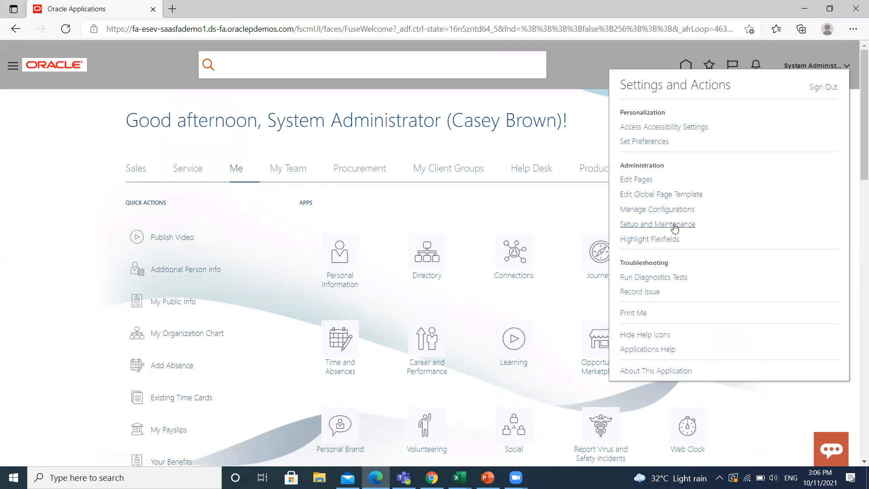
left_click(657, 224)
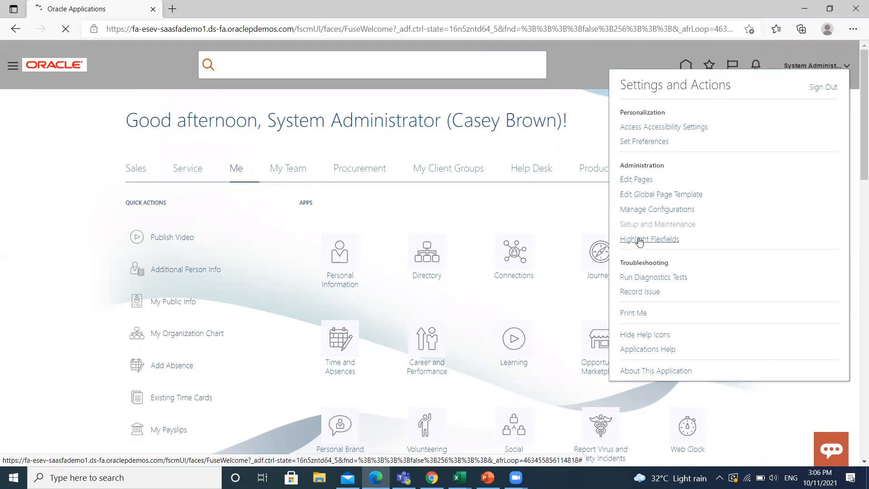
left_click(657, 224)
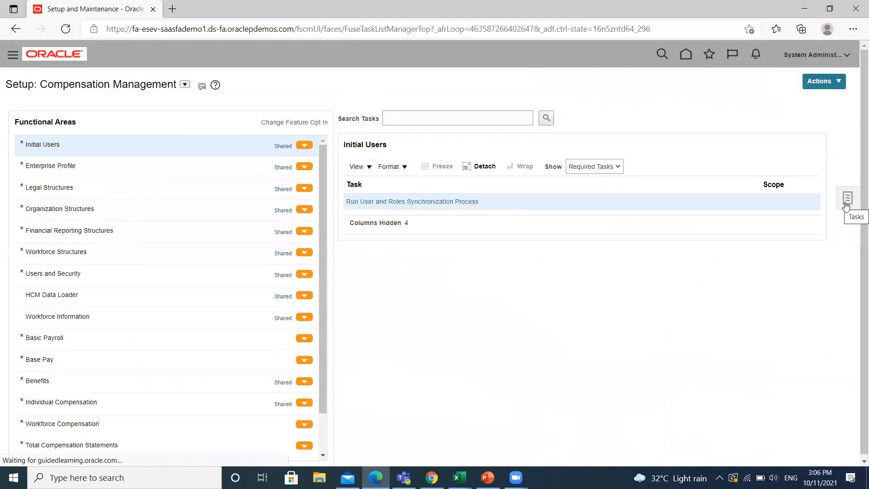
Step: Open the BISP Project from the Manage Implementation Projects list
left_click(847, 198)
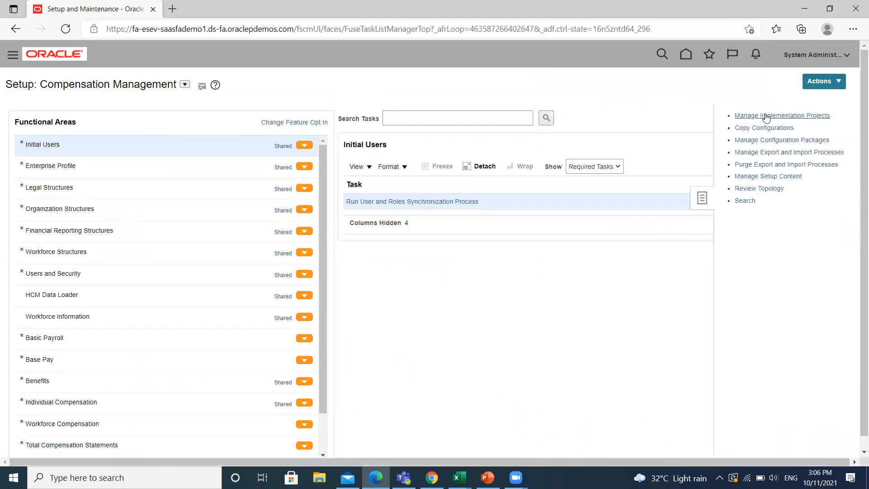
left_click(782, 115)
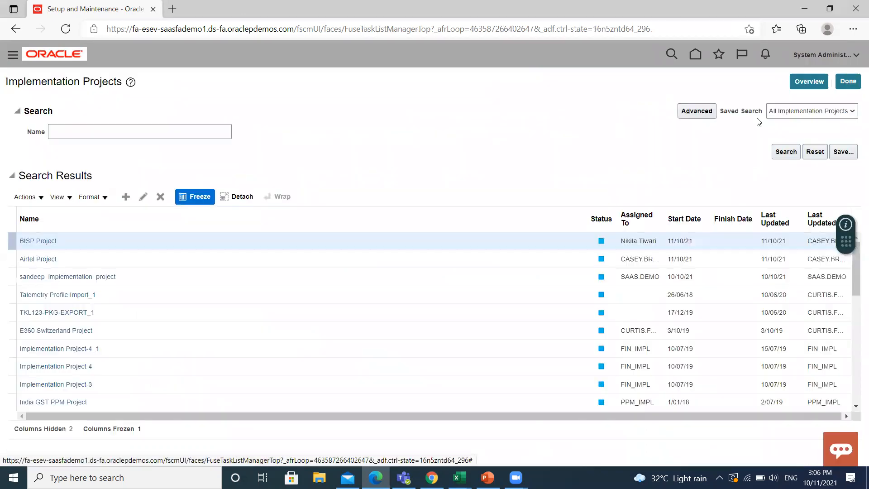
left_click(38, 241)
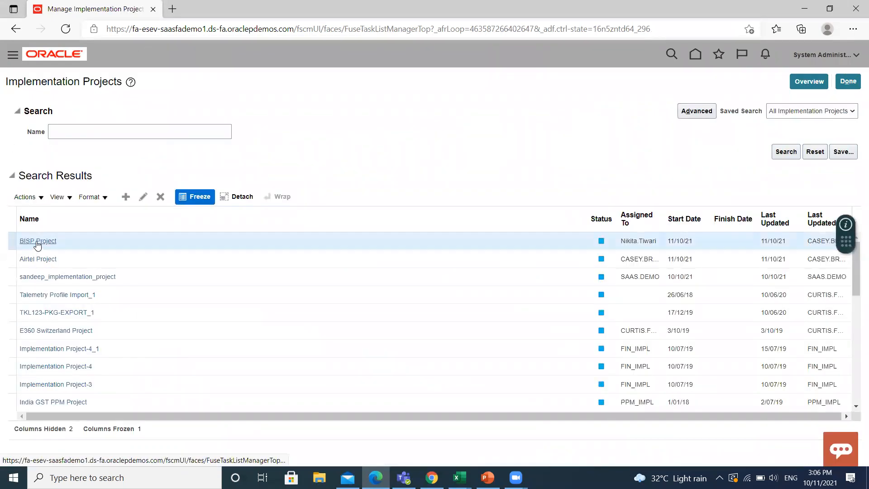
left_click(37, 240)
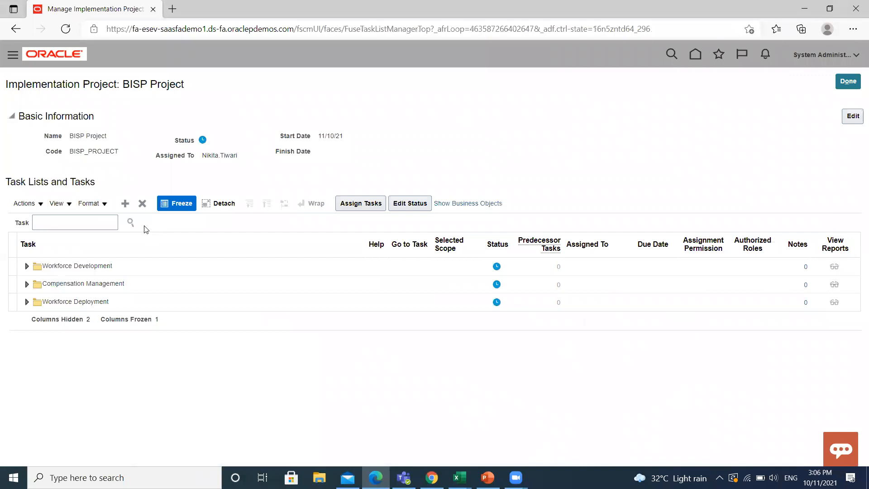
Step: Enter MANAGE LEGAL ENTITY in the project's task search field
left_click(74, 223)
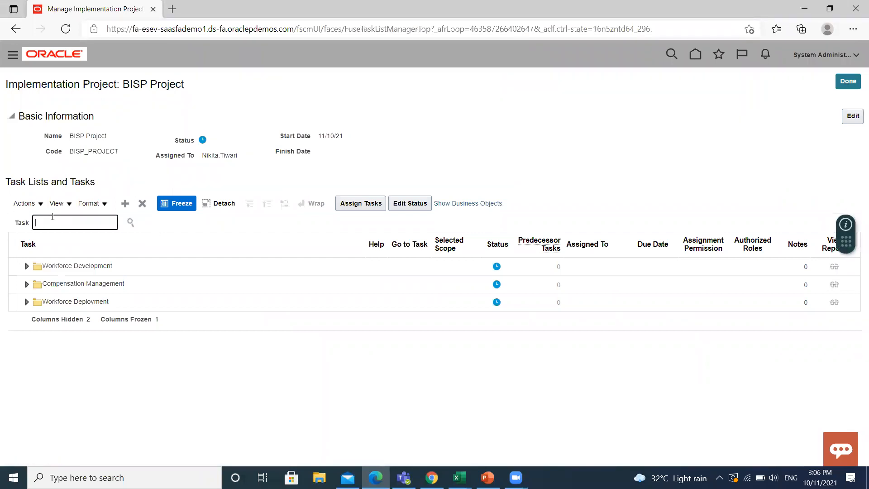
type("MANAGE")
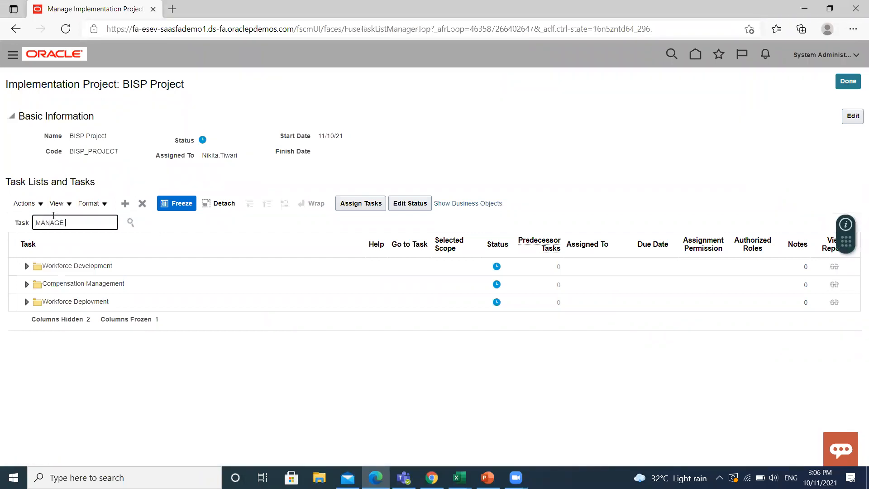
type("IEGAL")
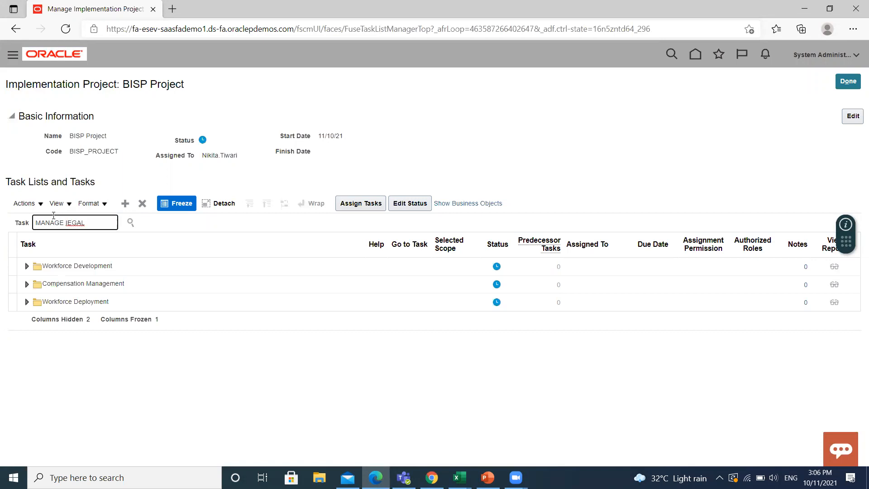
key("BackSpace")
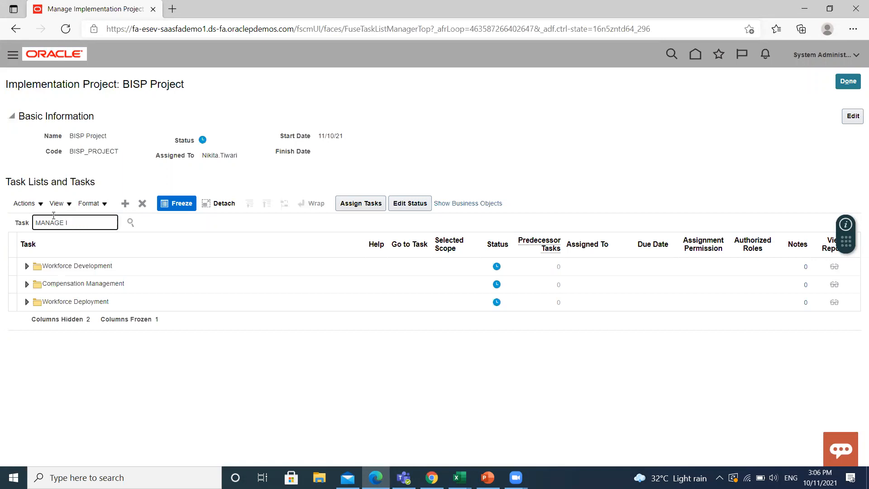
type("LEGA")
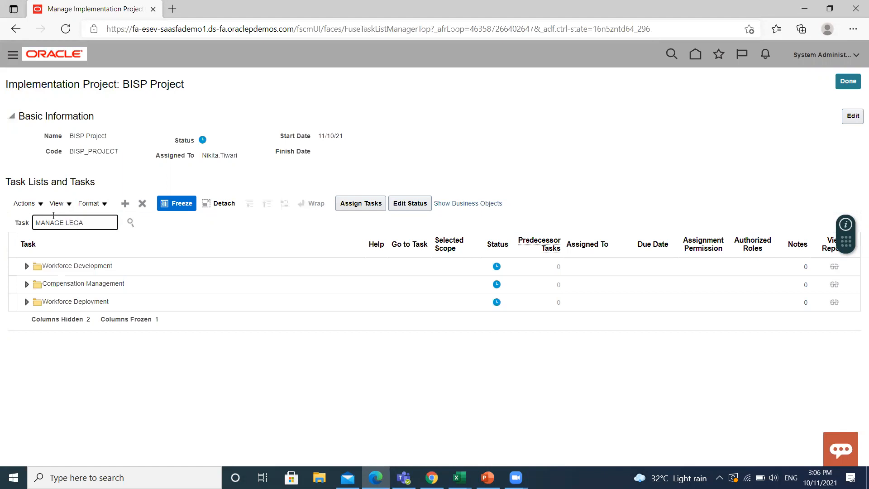
type("L ENTITY")
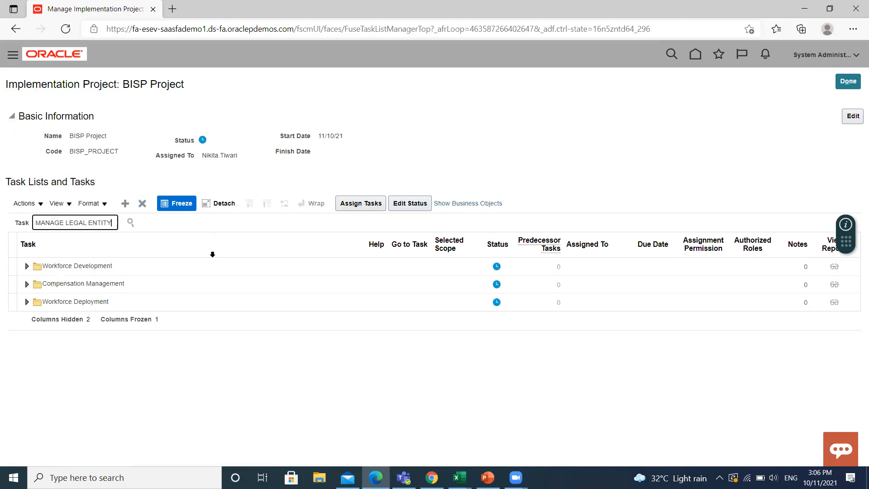
Step: Launch the Manage Legal Entity task with the Create New legal entity scope
left_click(130, 222)
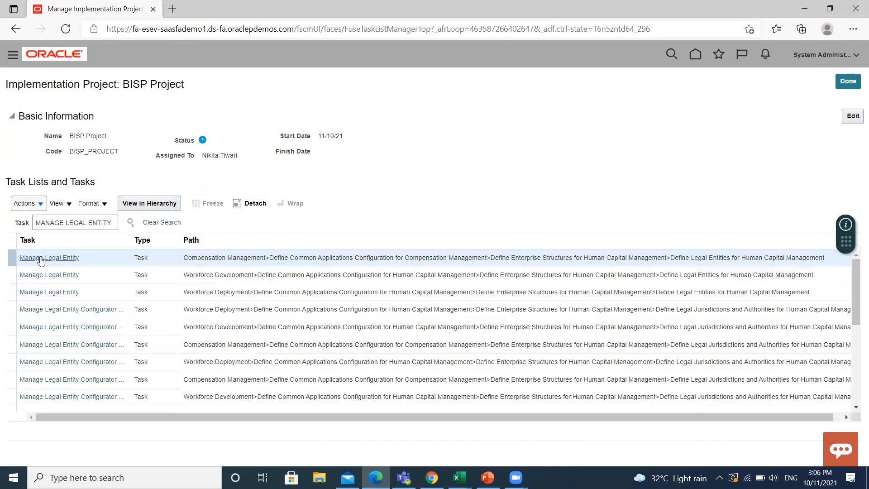
left_click(49, 257)
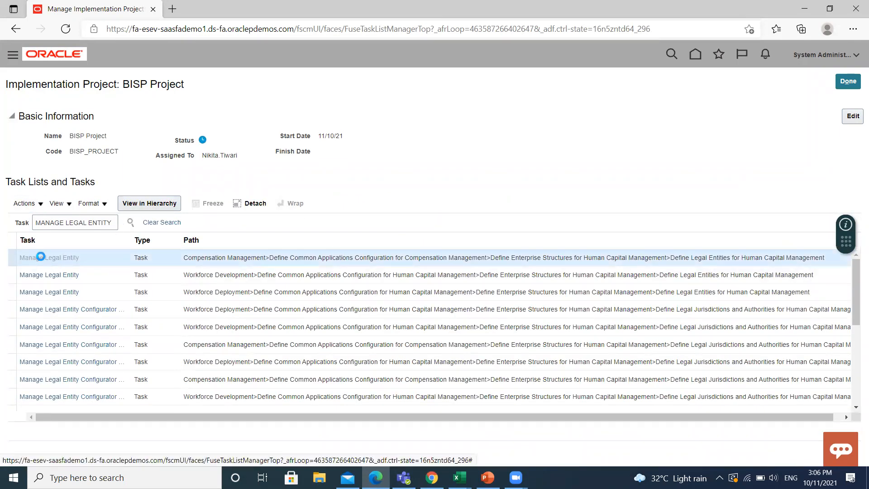
left_click(149, 202)
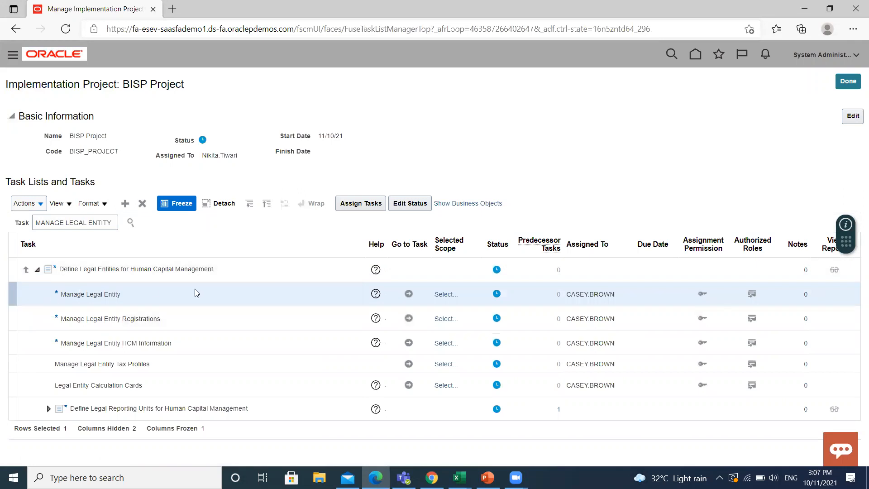
mouse_move(409, 294)
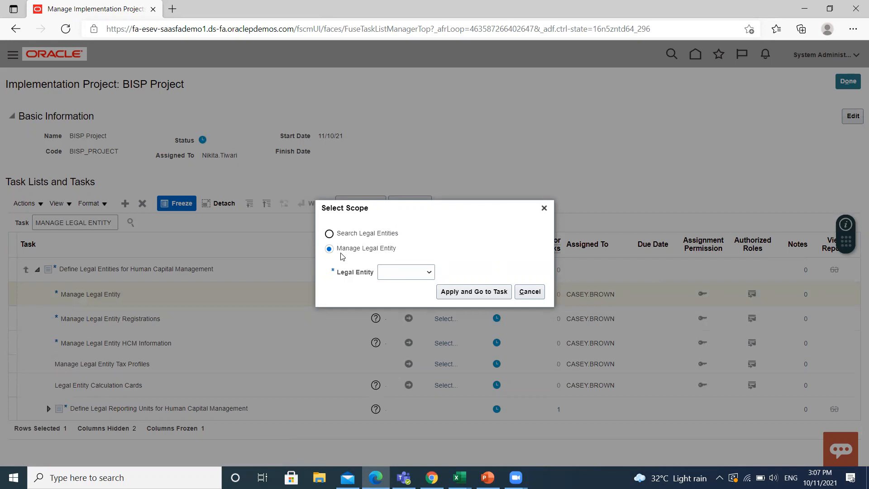
left_click(427, 272)
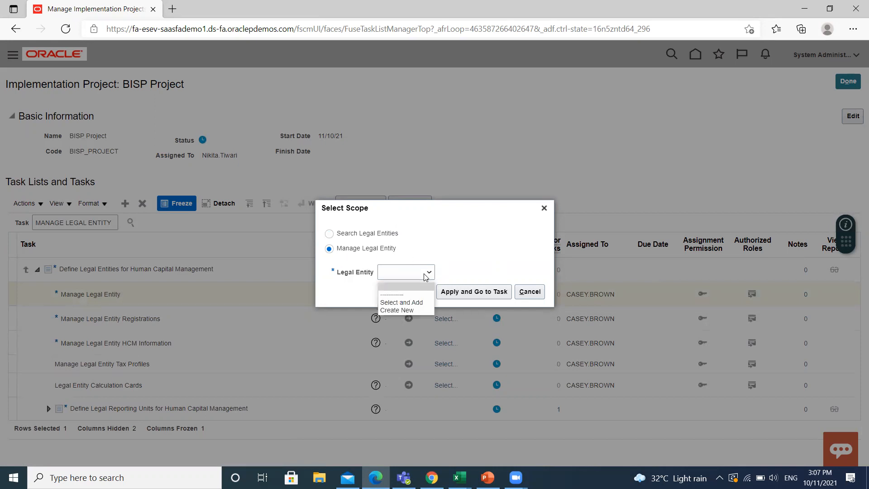
left_click(395, 309)
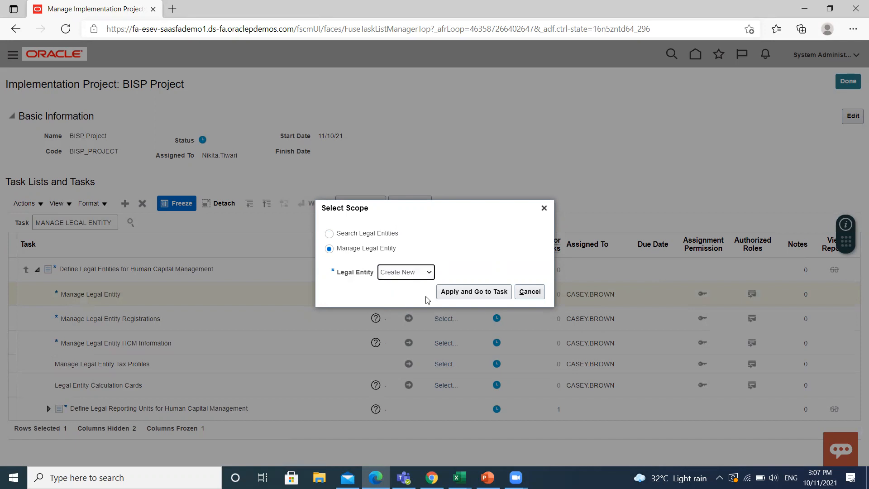
left_click(473, 292)
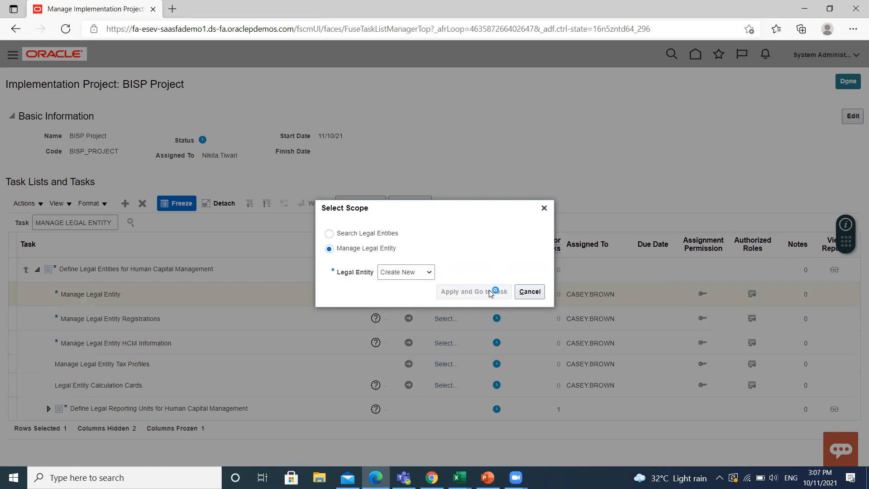
left_click(472, 291)
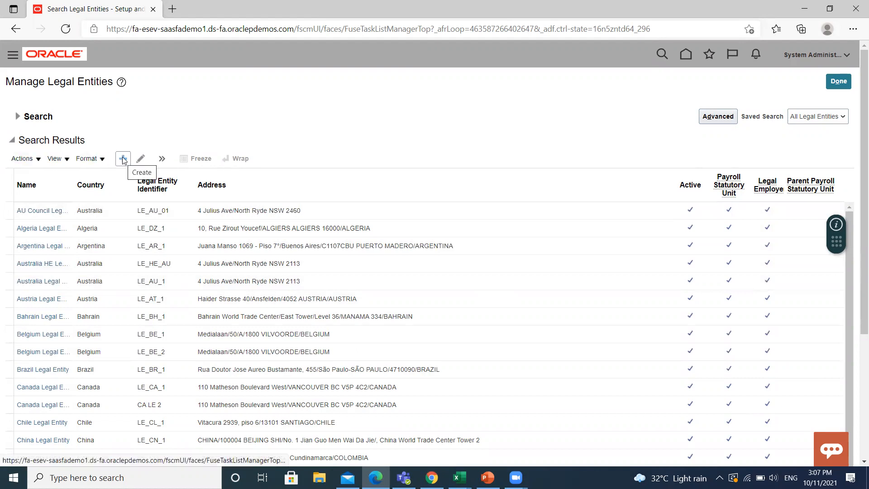
Step: Start a new legal entity with country set to India
left_click(123, 159)
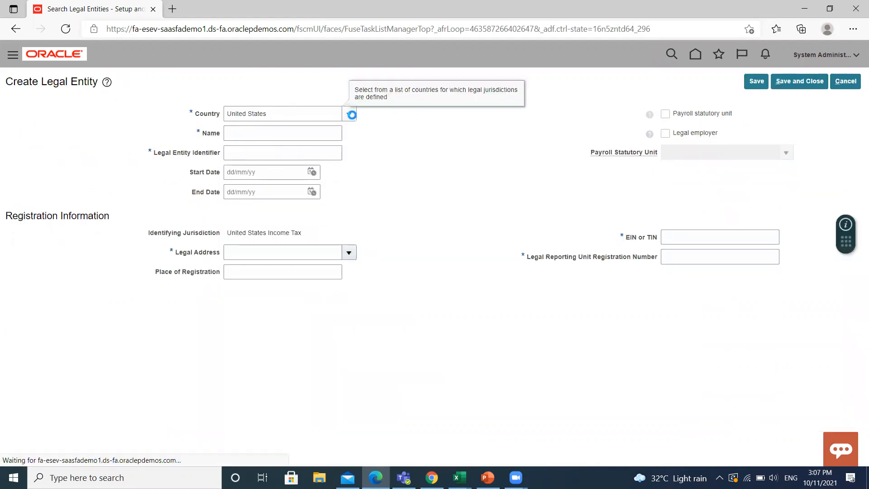
left_click(348, 114)
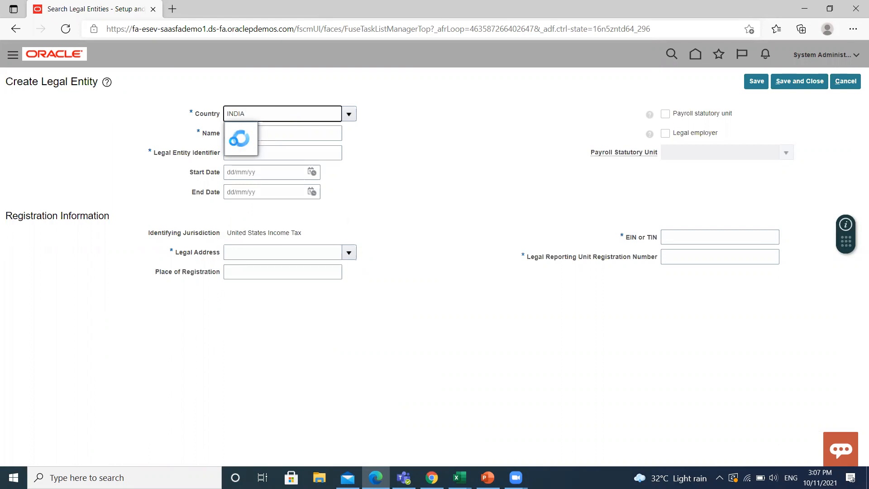
type("India")
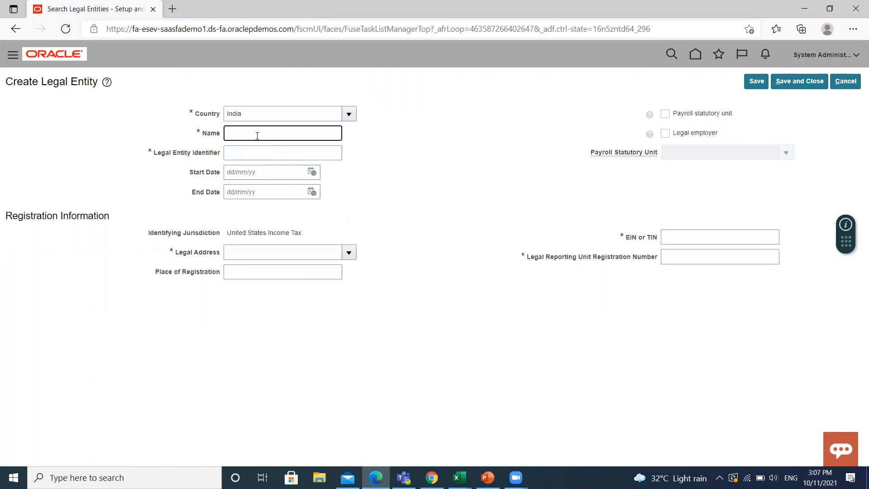
Step: Enter name LE IND and legal entity identifier LE IND1
left_click(283, 133)
type("LE ")
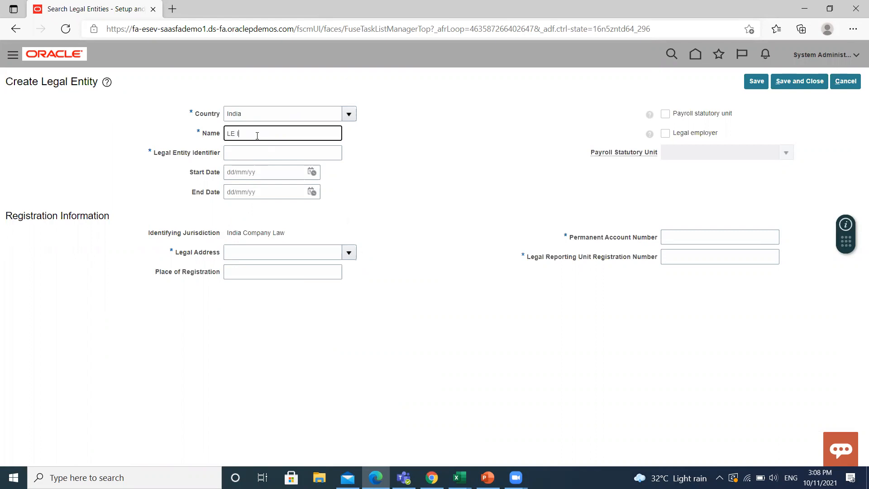
type("IND")
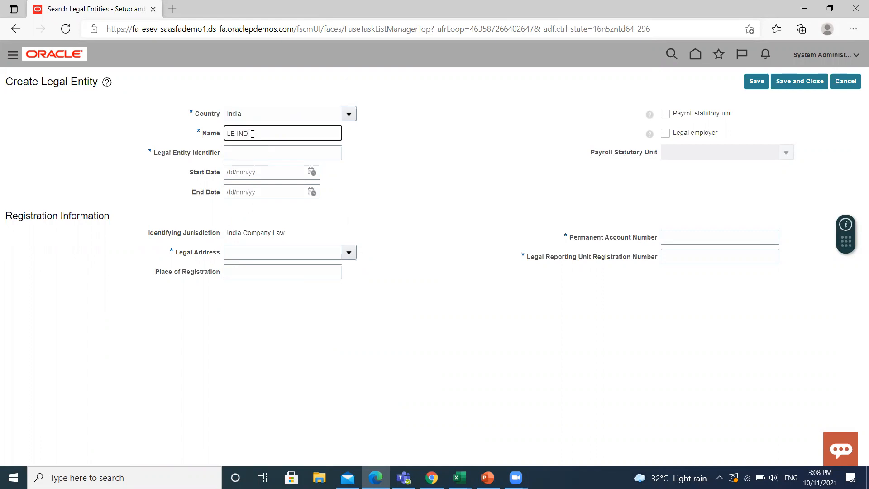
left_click(282, 153)
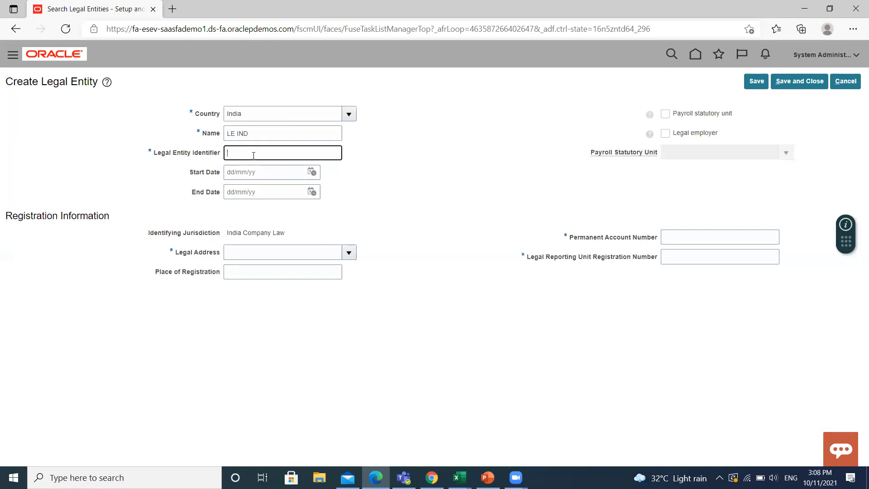
type("L")
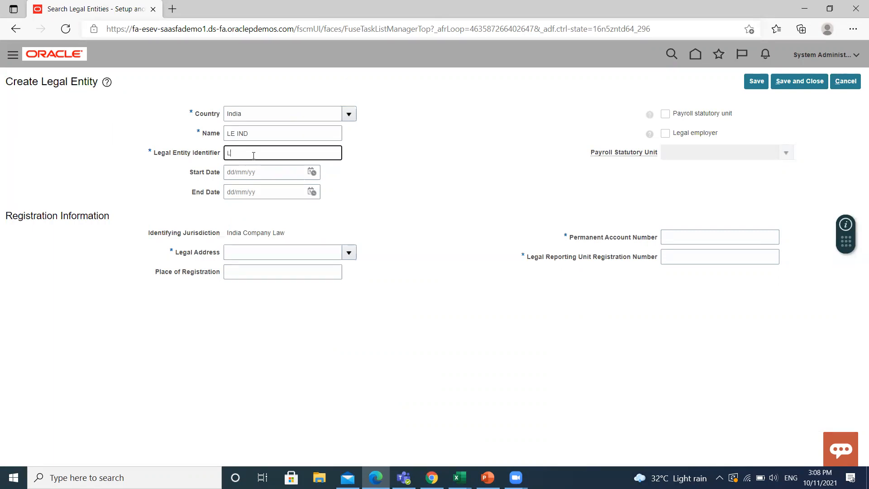
type("E IND1")
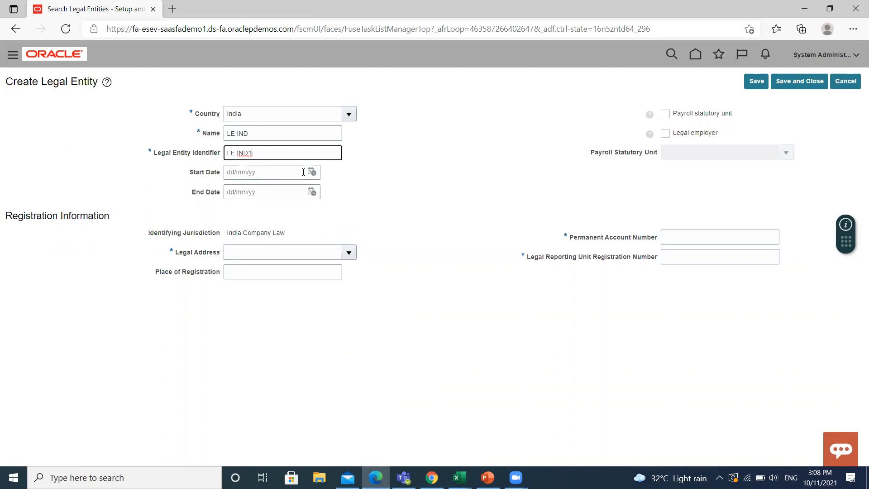
left_click(312, 172)
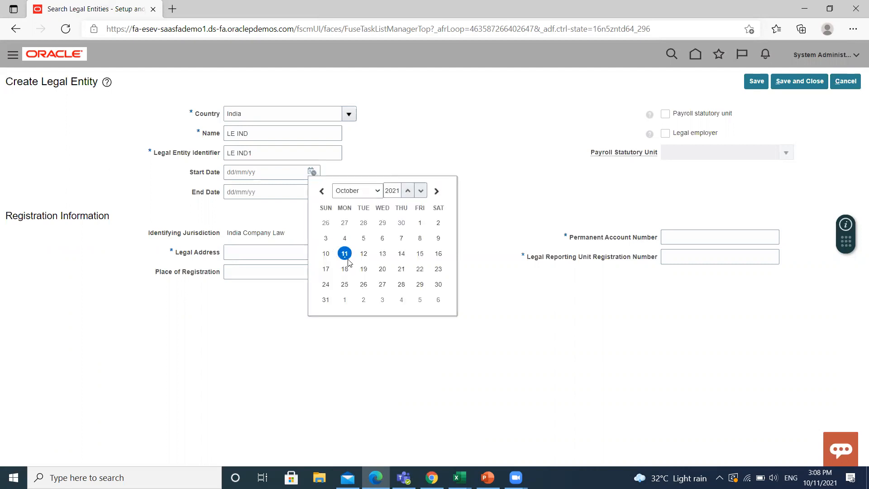
Step: Set start date 11/10/21, Karve nagar Pune legal address, and registration place PUNE
left_click(344, 254)
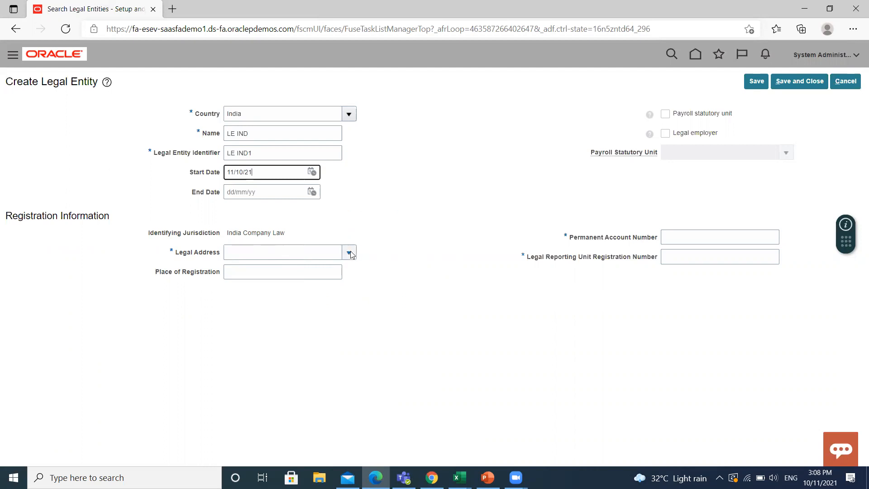
left_click(349, 251)
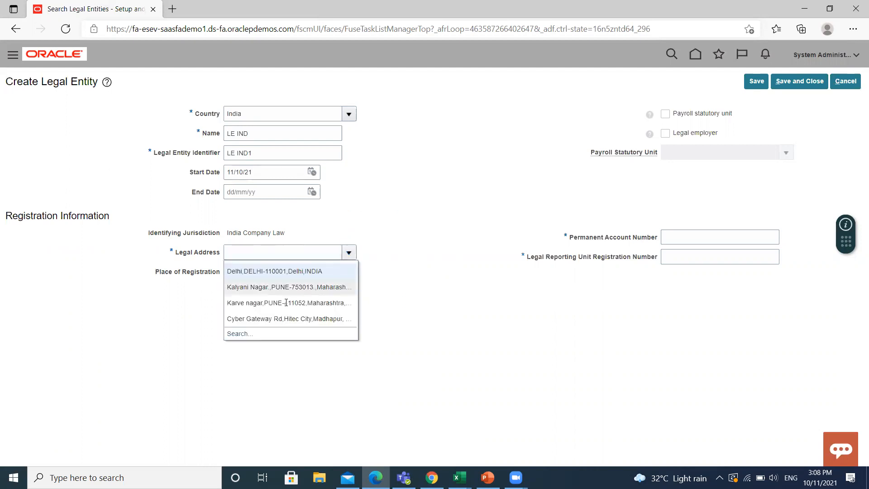
mouse_move(288, 303)
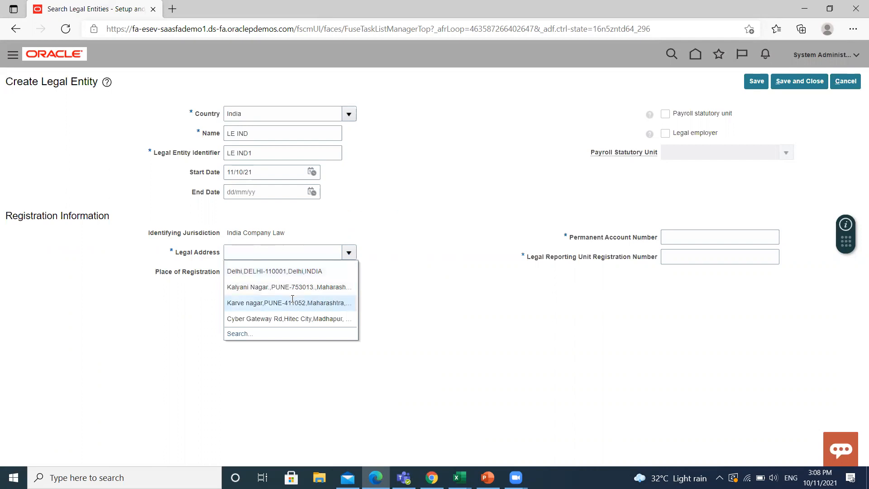
left_click(289, 303)
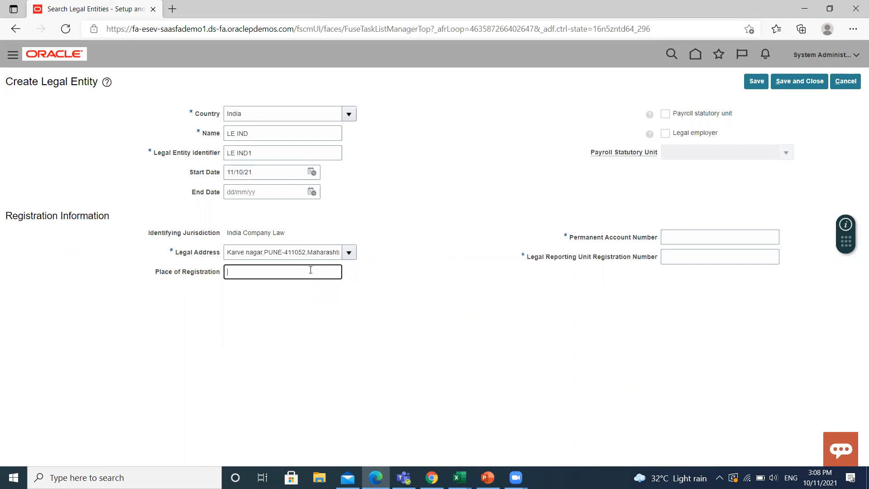
type("PU")
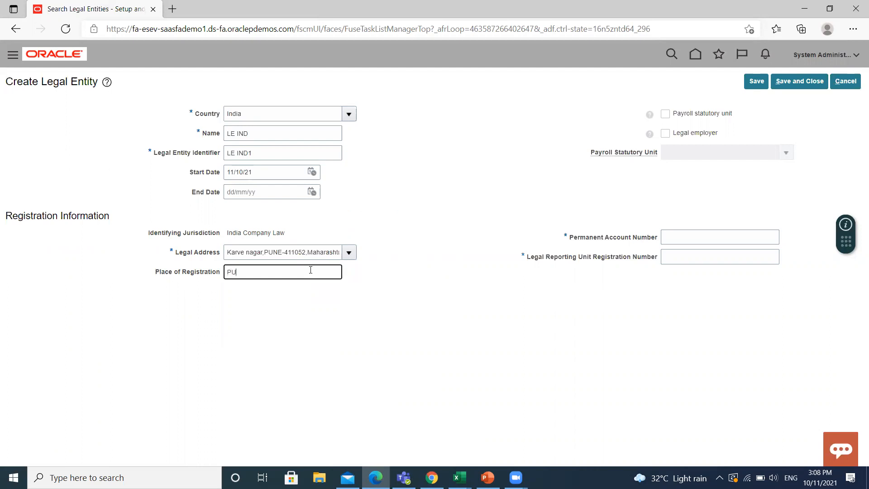
type("NE")
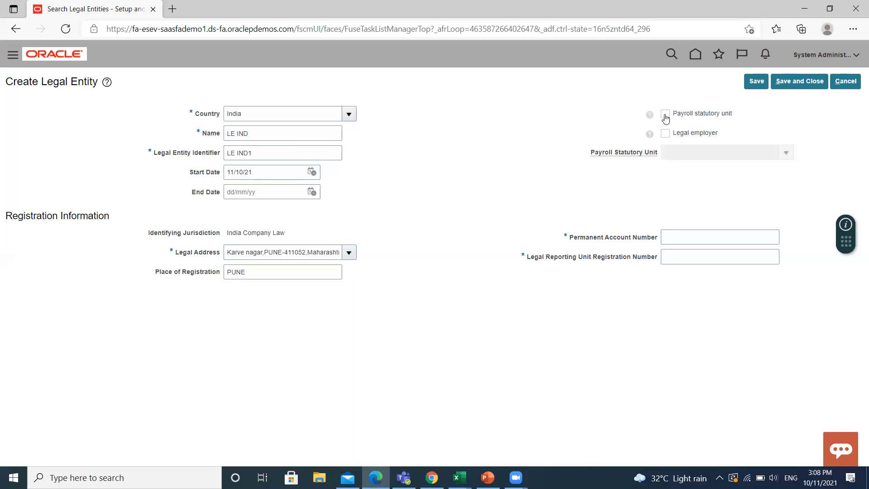
Step: Tick the Payroll statutory unit and Legal employer checkboxes for LE IND
left_click(665, 114)
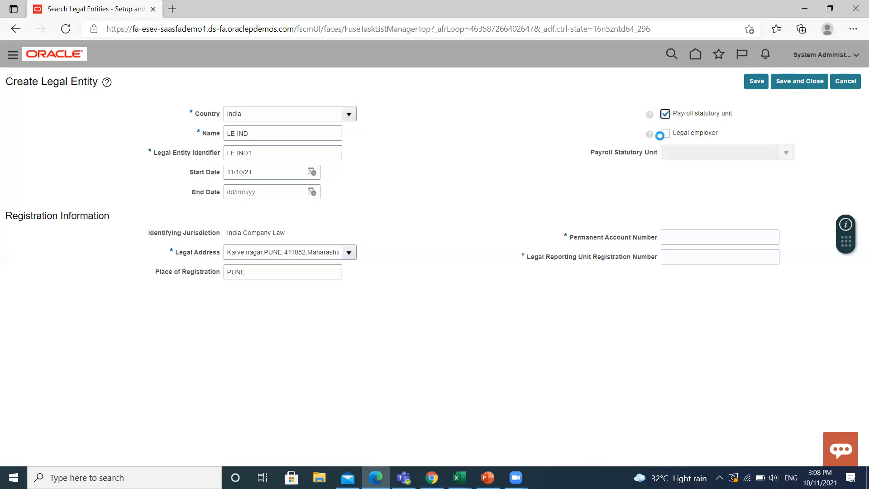
left_click(665, 133)
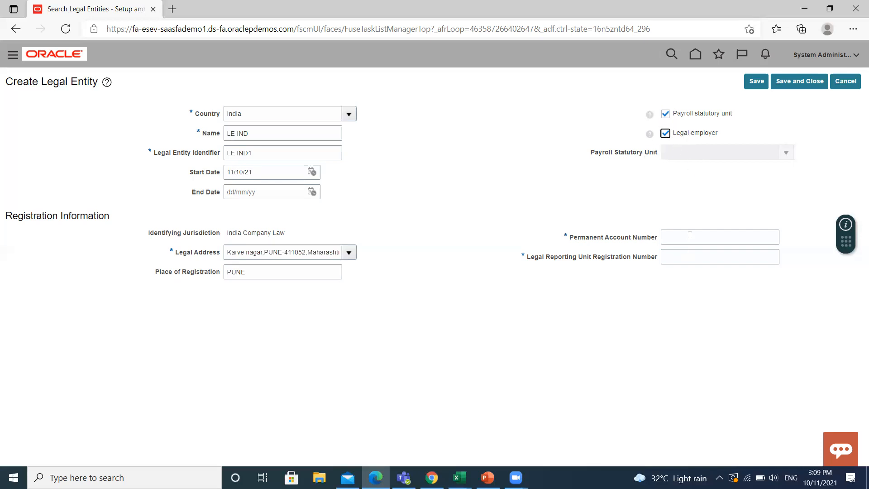
Step: Enter PAN 9856324 and reporting unit registration number 67327, then save
left_click(719, 237)
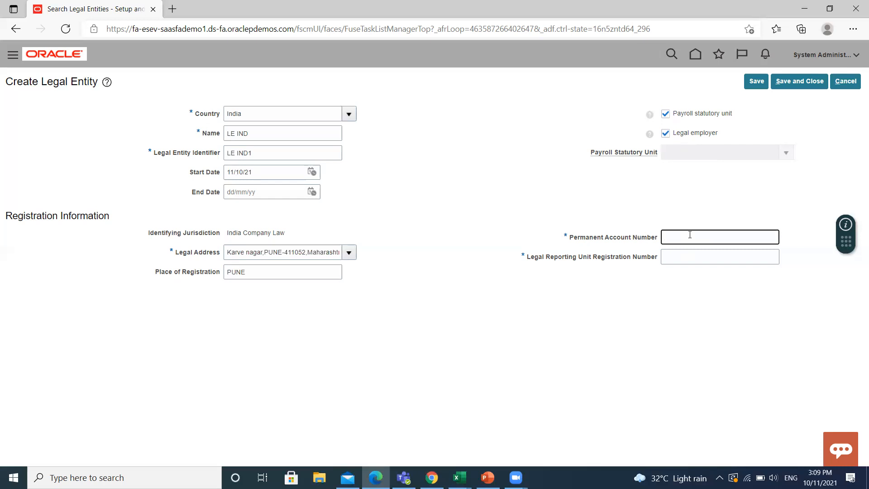
left_click(719, 237)
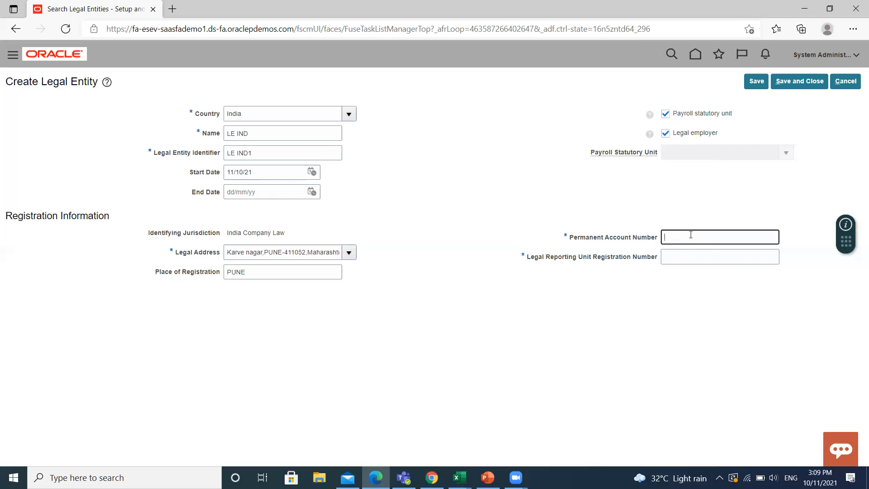
type("9856324")
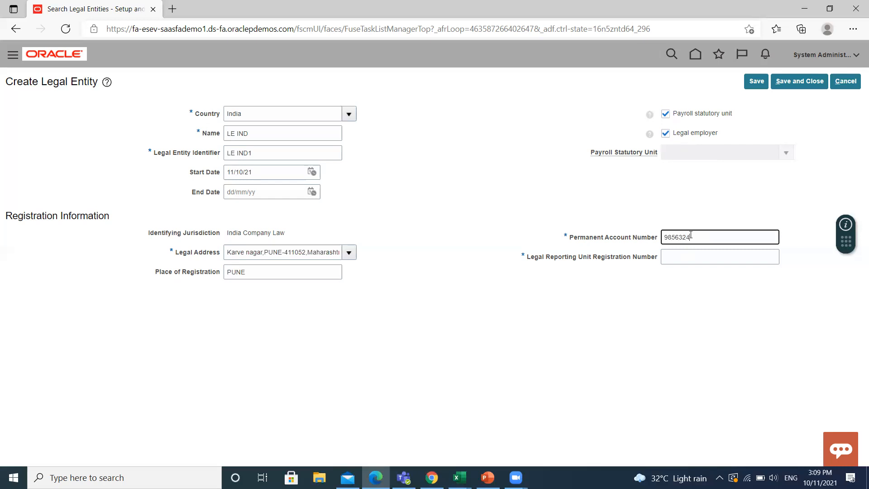
left_click(718, 256)
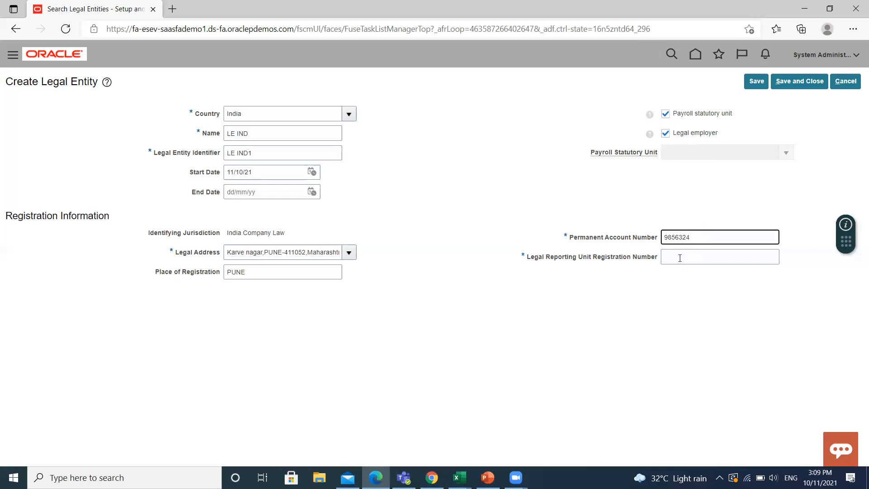
left_click(719, 256)
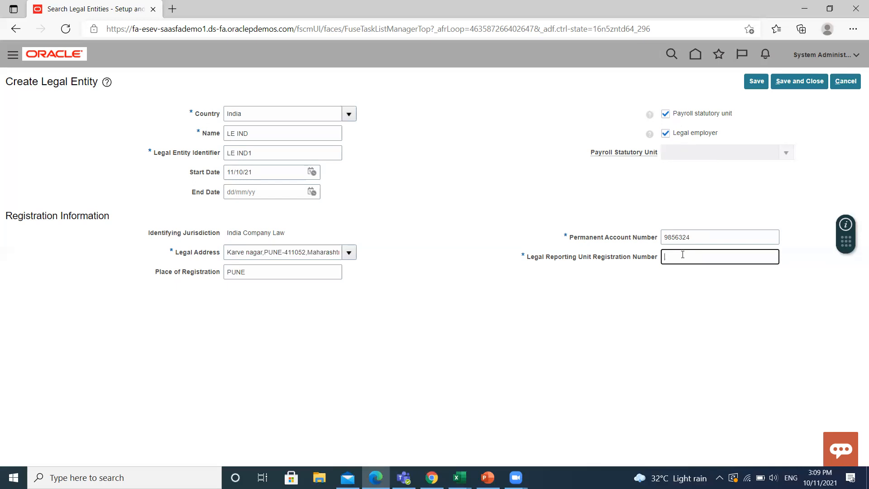
type("67327")
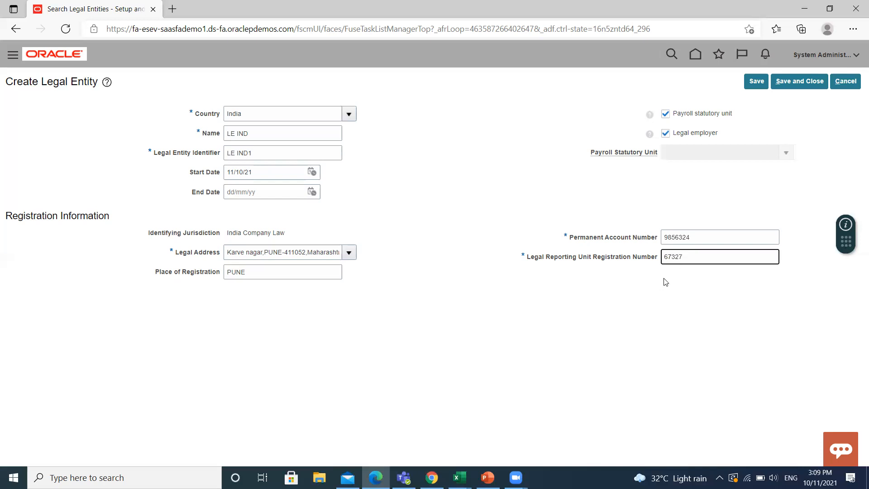
mouse_move(760, 78)
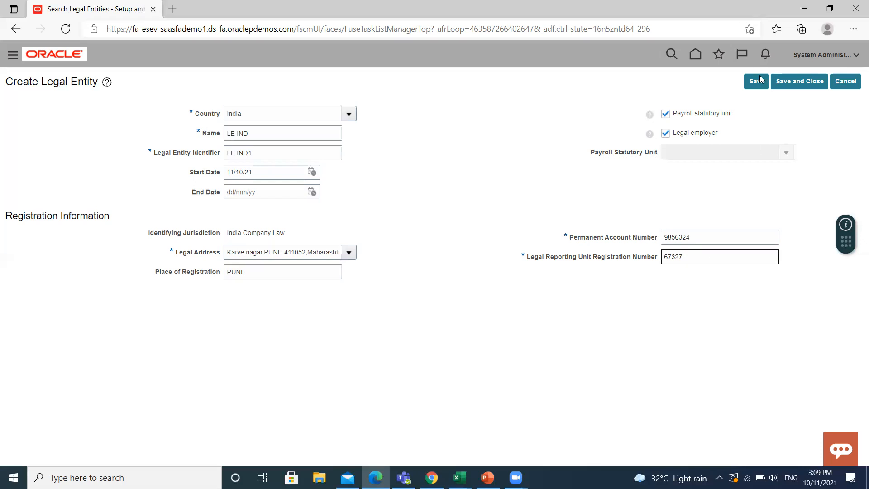
left_click(755, 81)
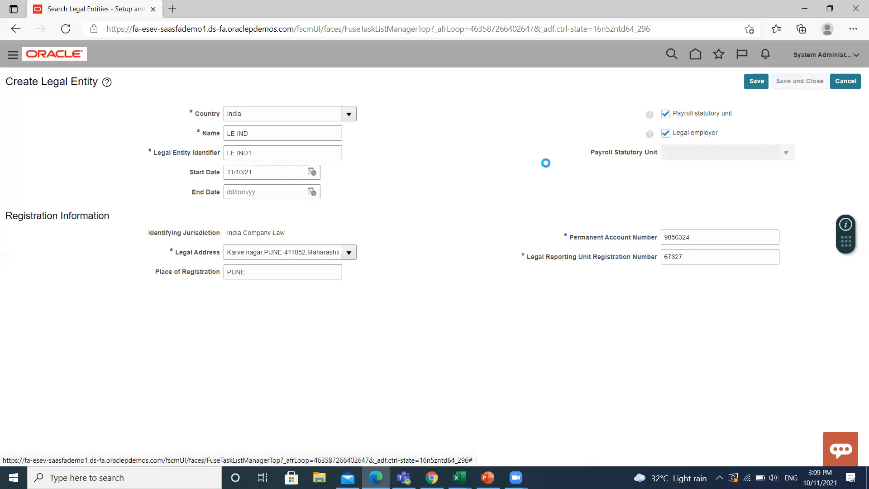